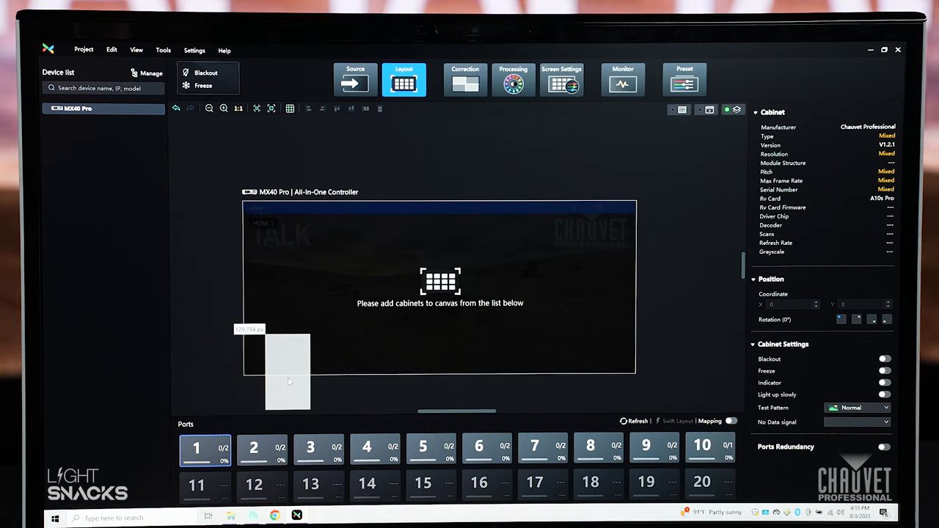
Step: Place eighteen cabinets onto the MX40 Pro canvas in two rows, two per port P1–P9
drag(286, 366, 534, 282)
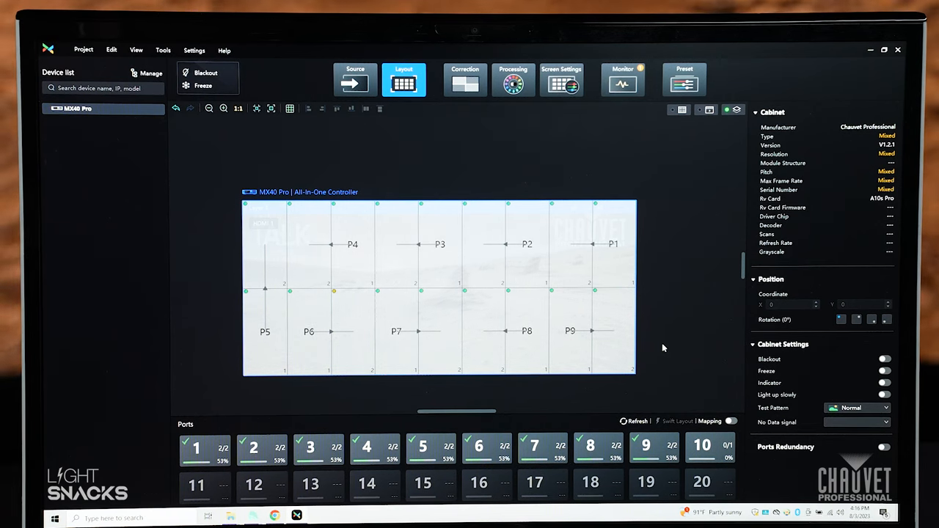
mouse_move(494, 125)
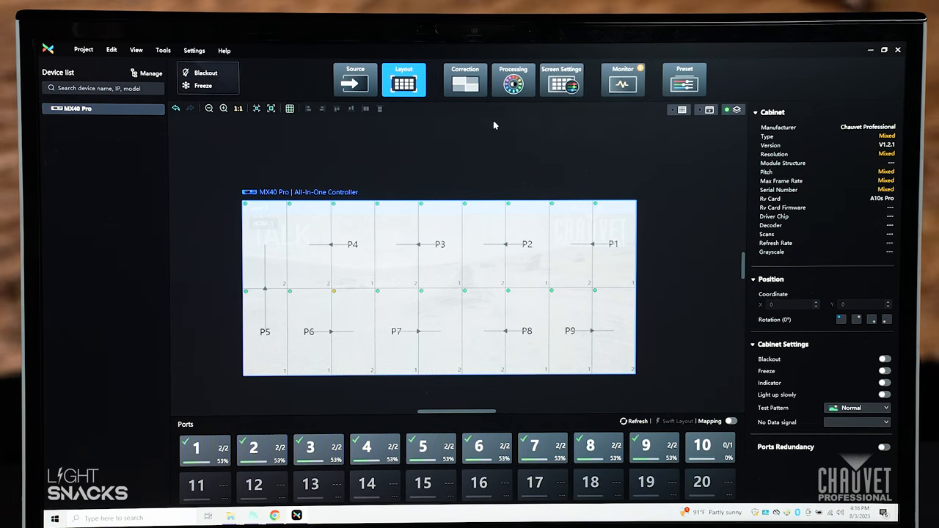
Step: Show the Correction tab's Seams settings for the eighteen-cabinet wall in calibration mode
click(465, 80)
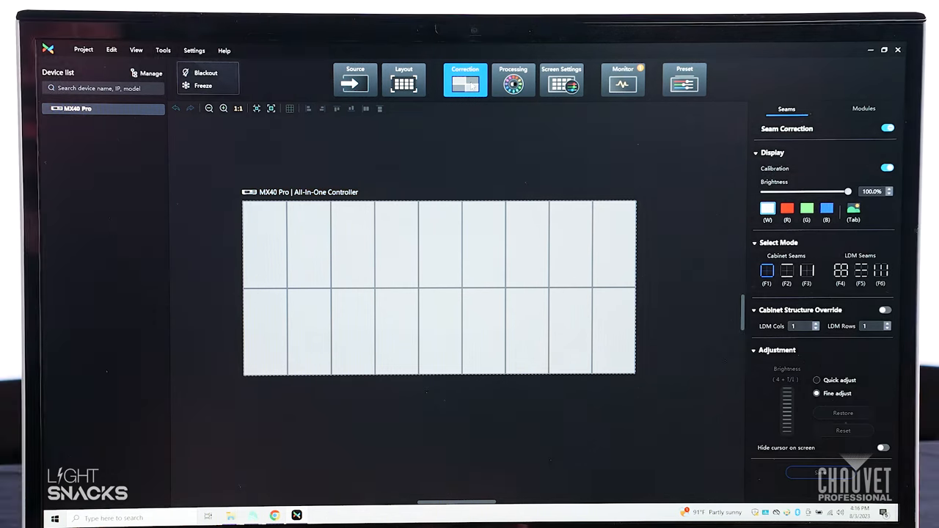
click(826, 208)
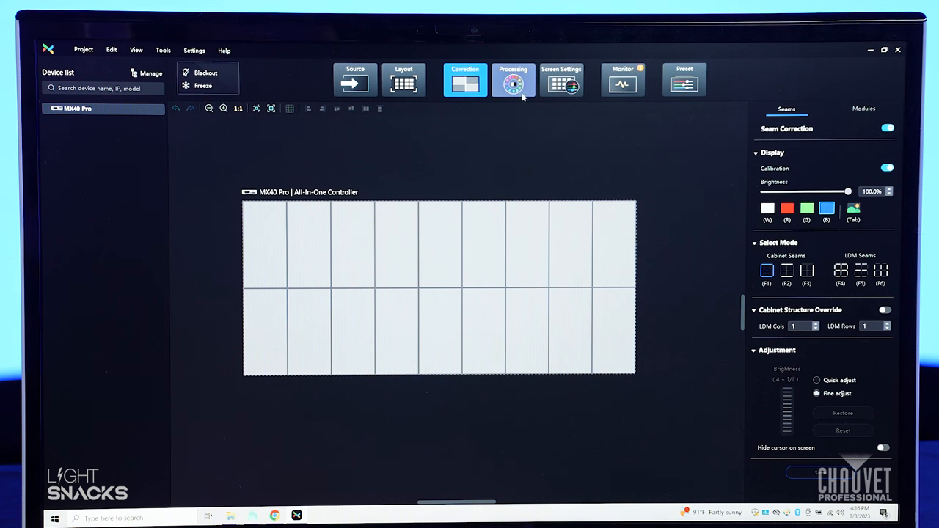
Step: Move through Processing to Screen Settings output, with sync following HDMI 1 at 60 Hz
click(513, 79)
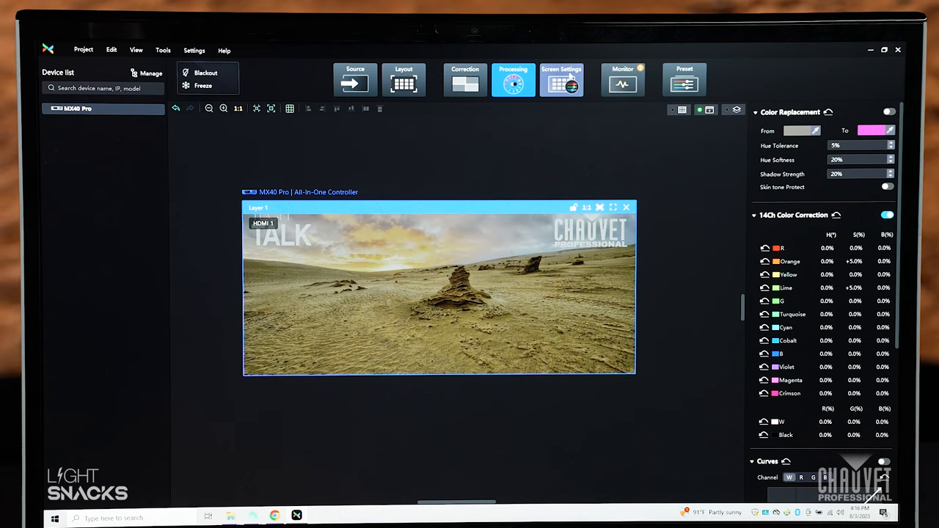
click(561, 79)
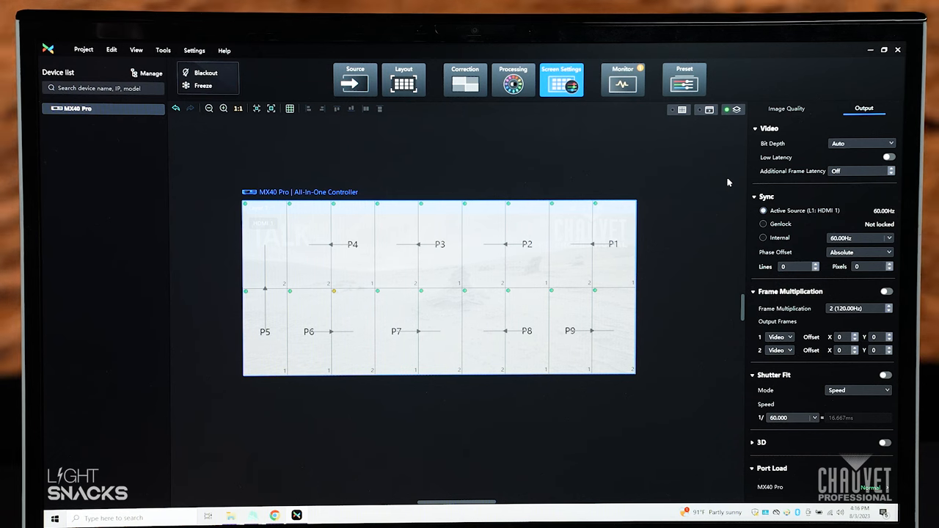
Step: Show Monitor controller status: HDMI 1 input at 2304×1024, 60 Hz, with the error log
click(764, 210)
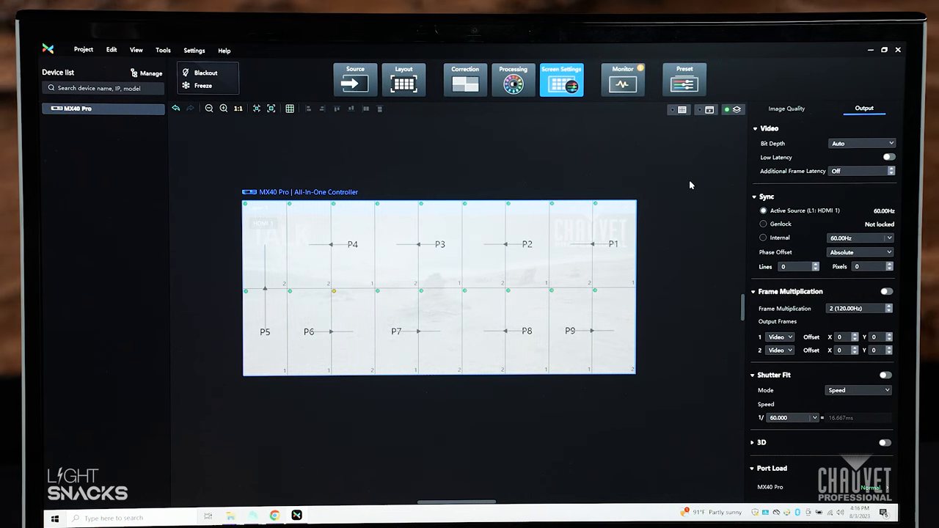
click(624, 79)
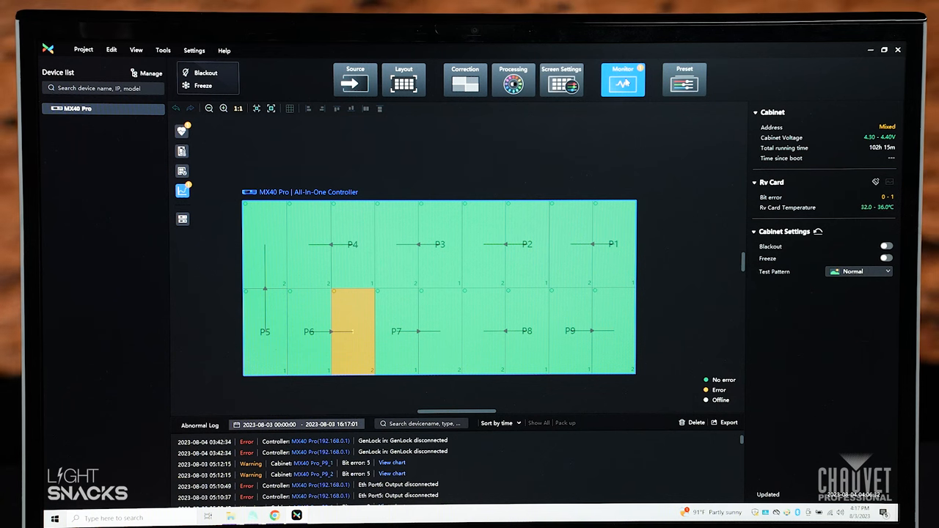
click(181, 219)
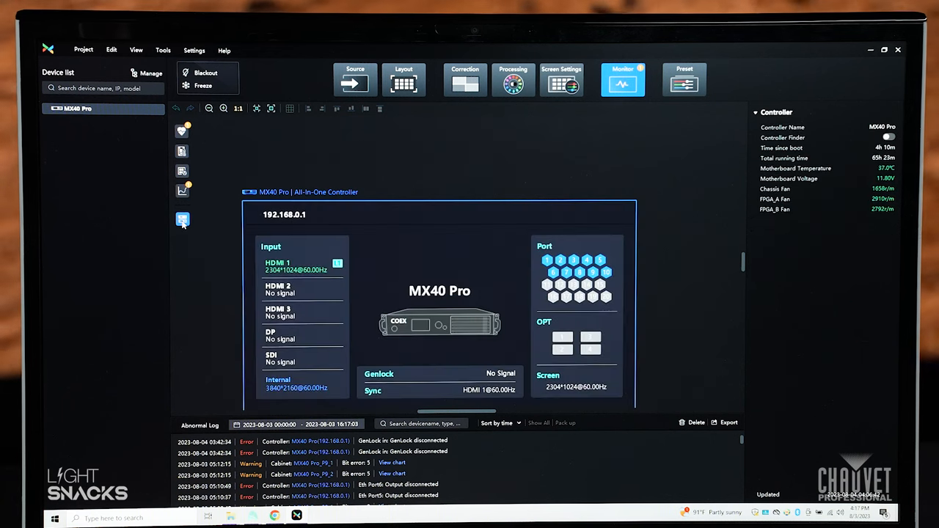
mouse_move(299, 170)
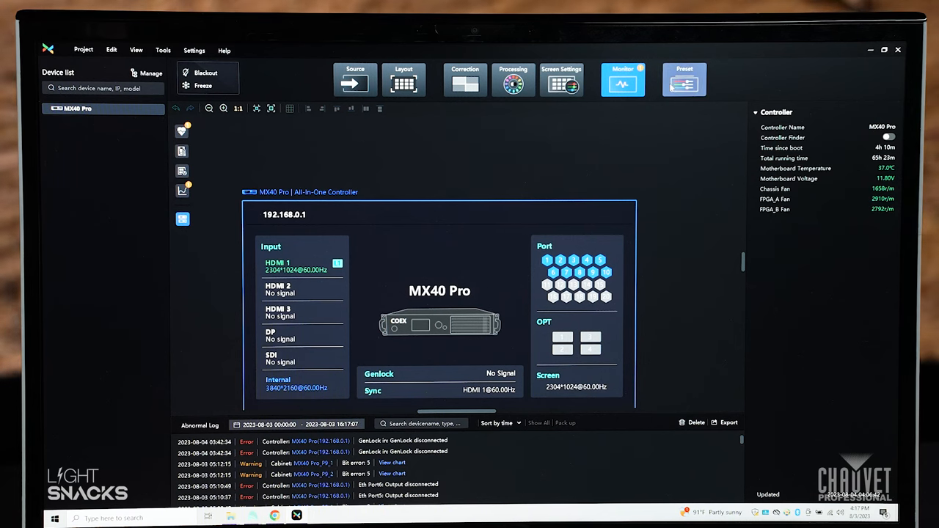
Step: Bring up the Preset manager, showing only an empty slot and no saved presets
click(684, 79)
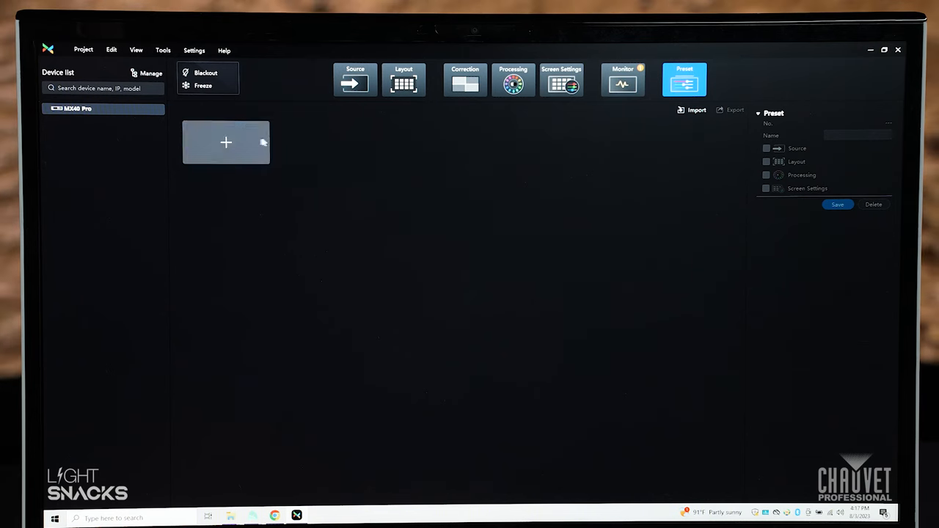
mouse_move(324, 160)
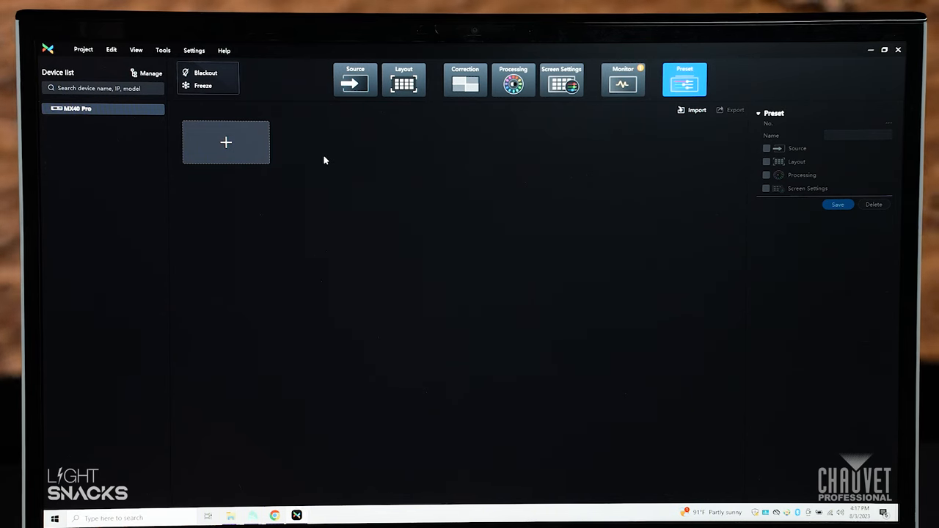